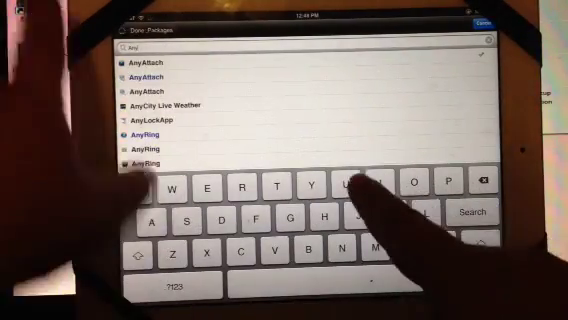
Open the AnyAttach package's Details page from the 'Any' search results
left_click(148, 62)
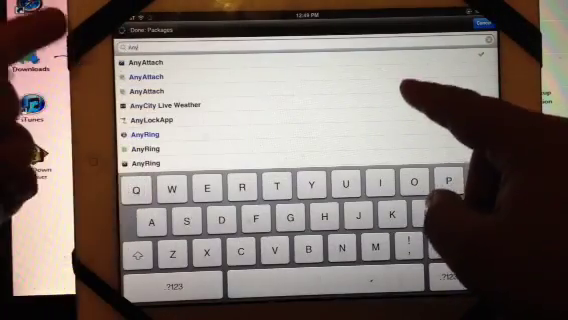
left_click(163, 60)
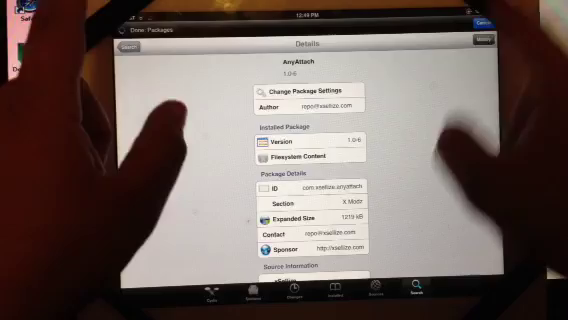